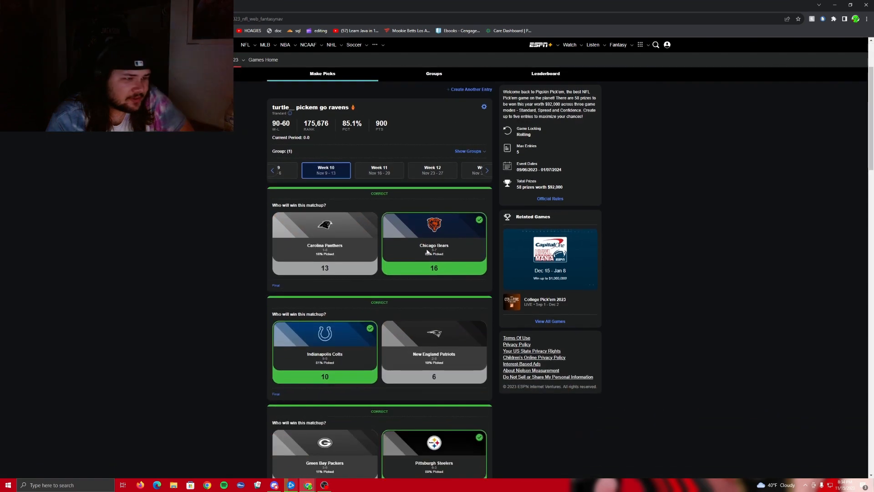
Show the Week 11 matchups and pick the Baltimore Ravens over the Cincinnati Bengals.
scroll("down", 3)
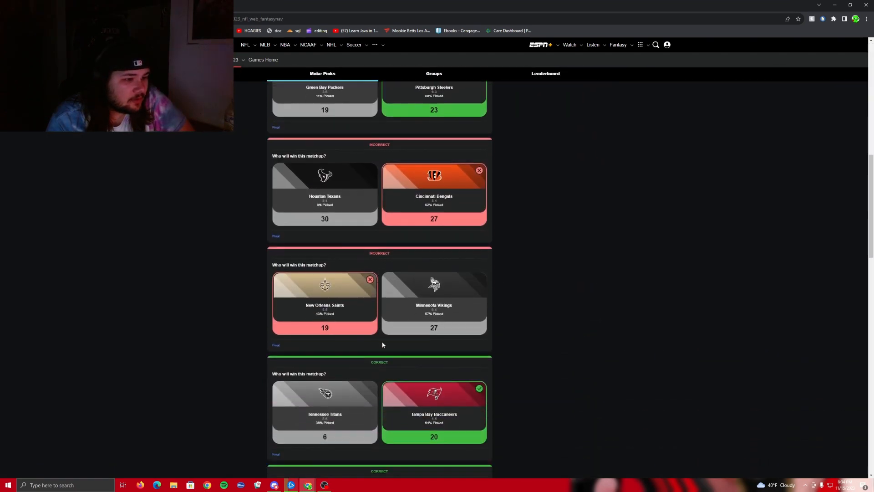
scroll("down", 3)
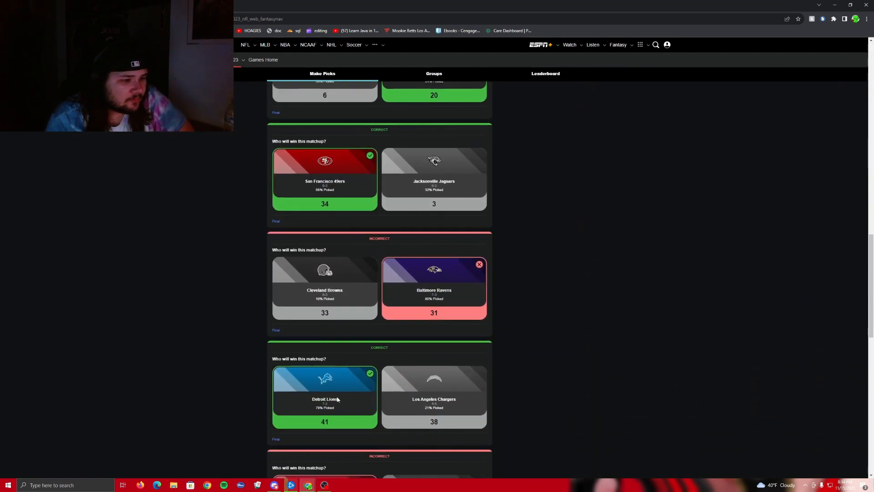
scroll("down", 3)
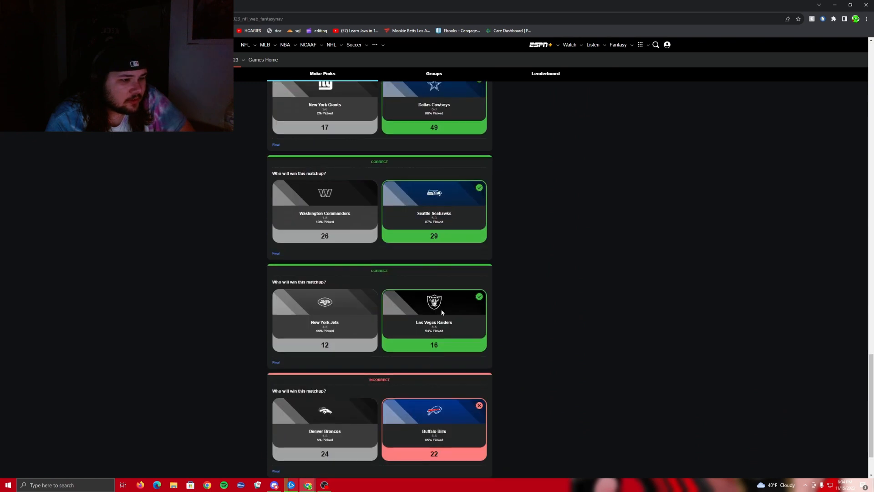
scroll("down", 3)
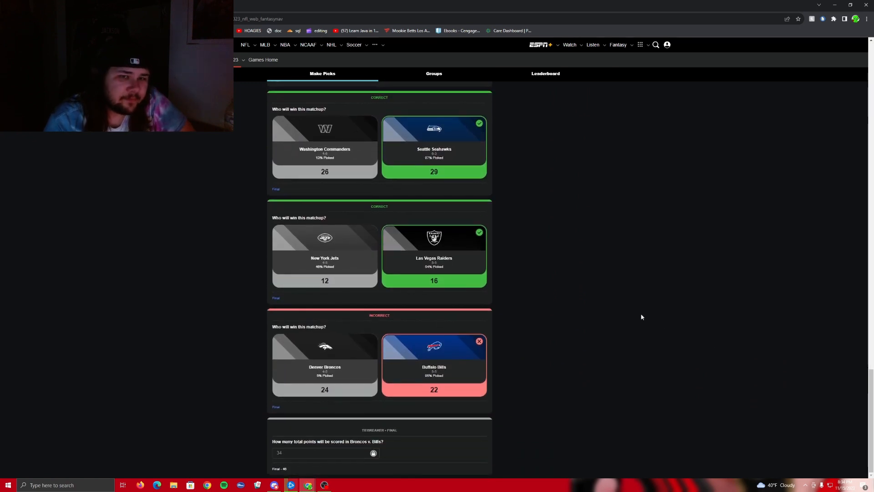
scroll("up", 3)
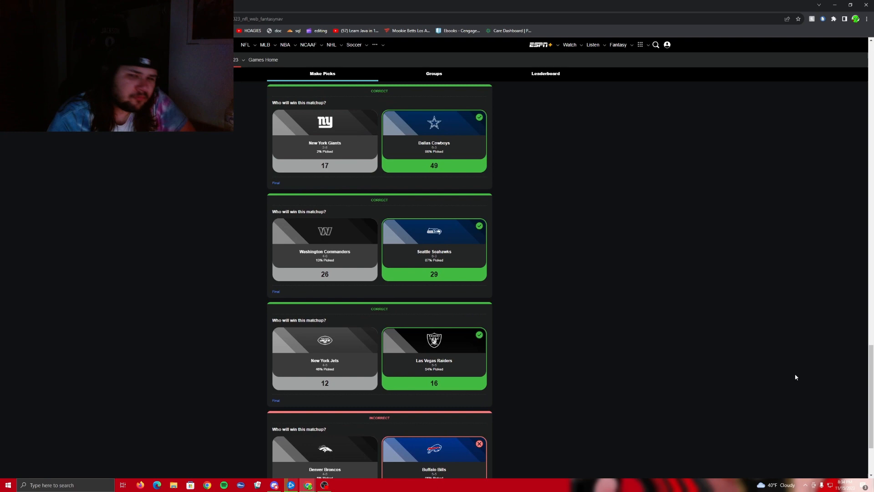
scroll("down", 3)
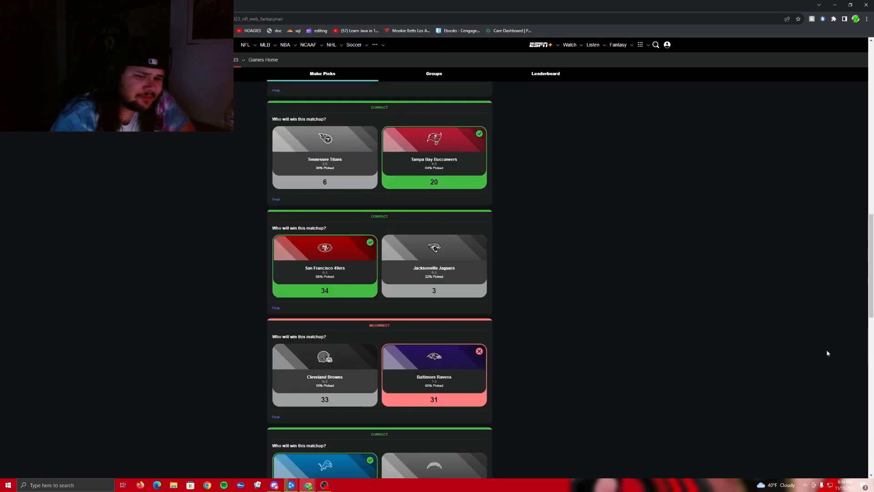
scroll("up", 3)
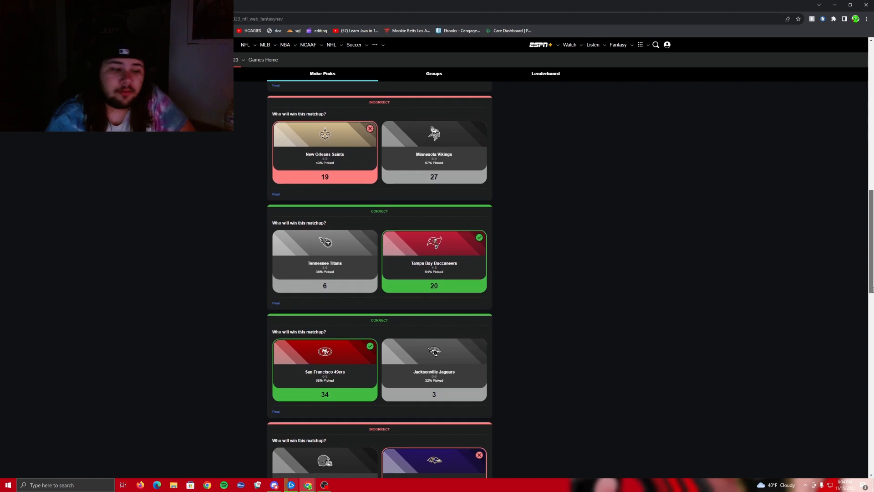
scroll("up", 3)
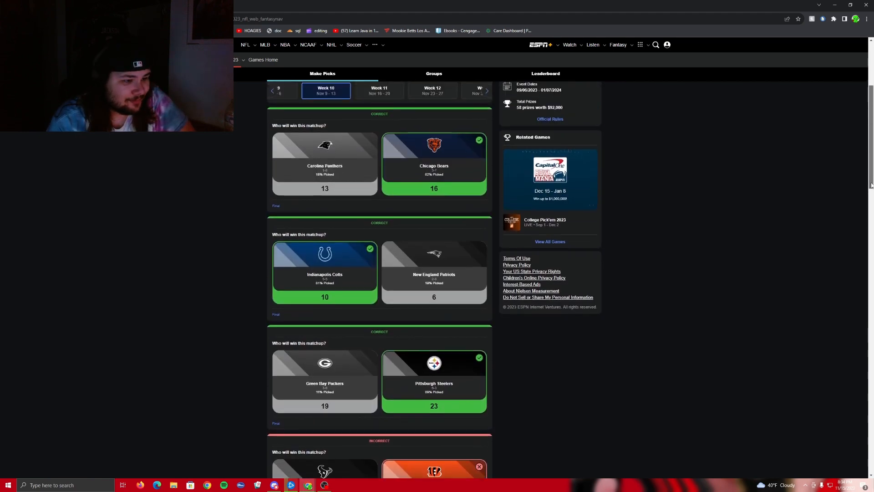
scroll("up", 3)
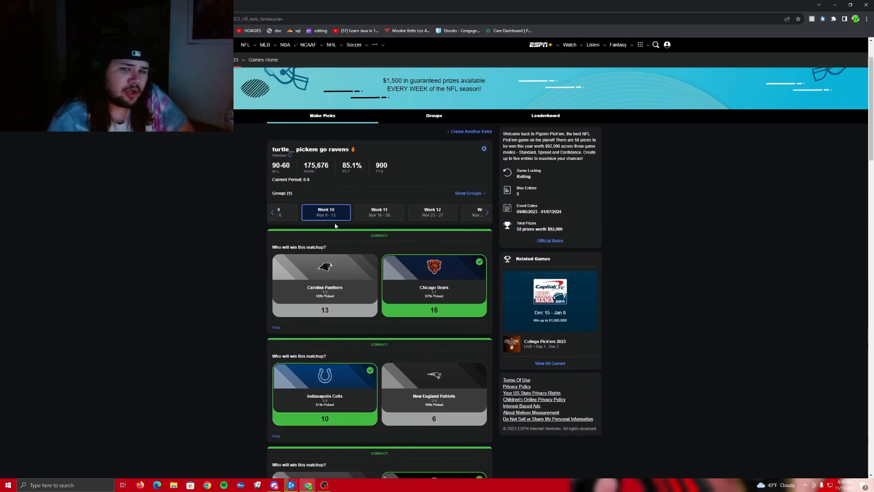
left_click(379, 212)
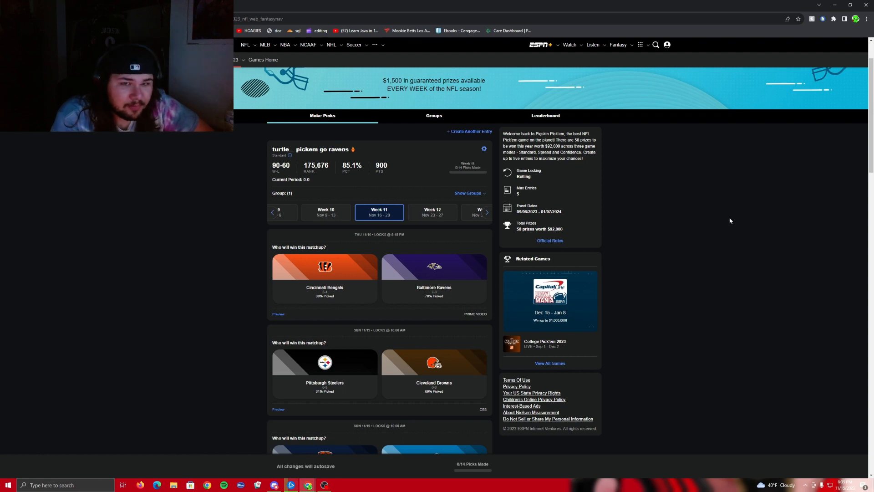
left_click(434, 277)
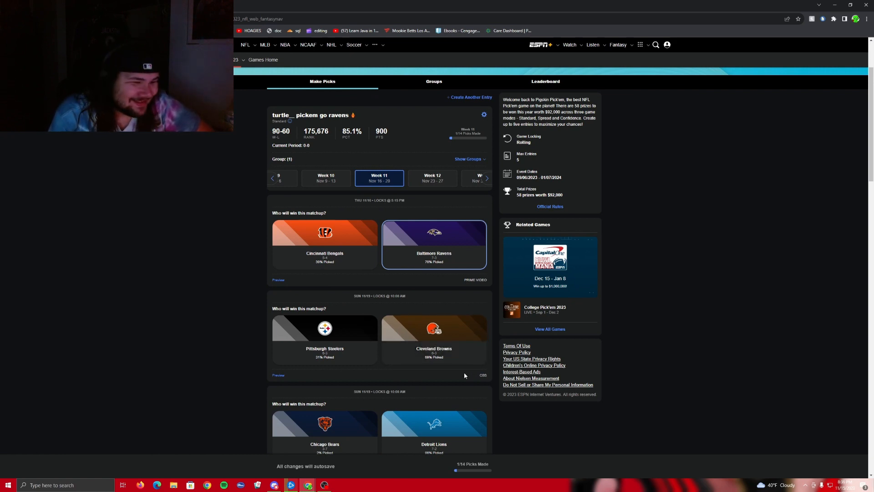
Pick the Cleveland Browns over the Pittsburgh Steelers.
left_click(433, 339)
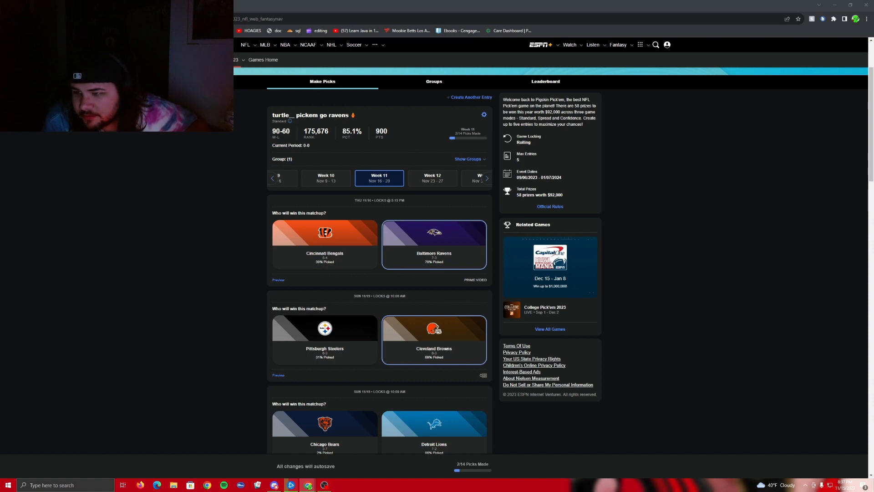
mouse_move(452, 354)
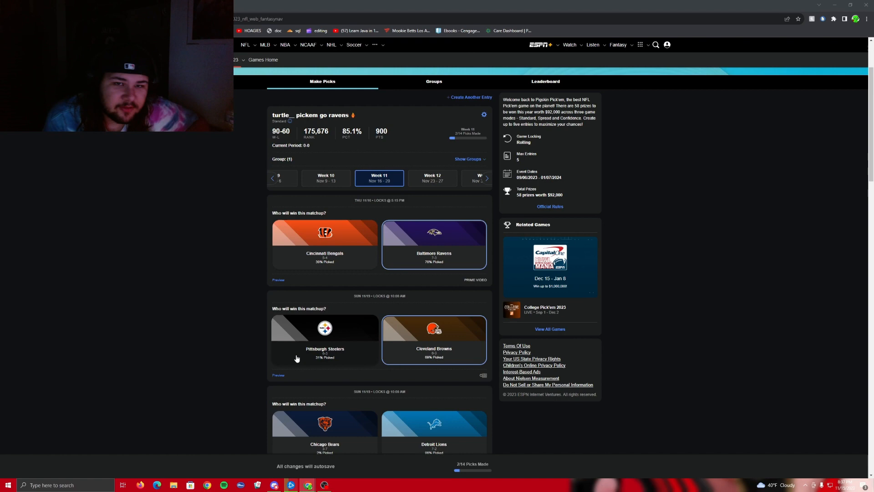
Pick the Detroit Lions over the Bears, Chargers over the Packers and Dolphins over the Raiders.
scroll("down", 3)
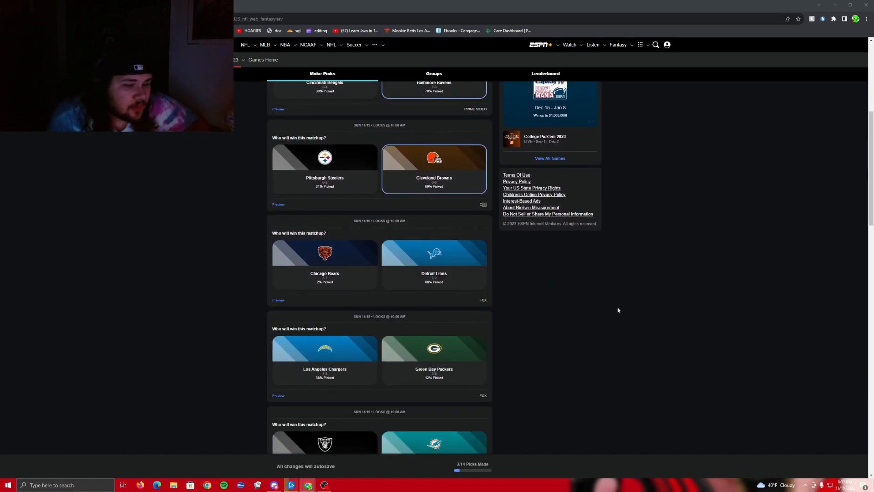
mouse_move(541, 287)
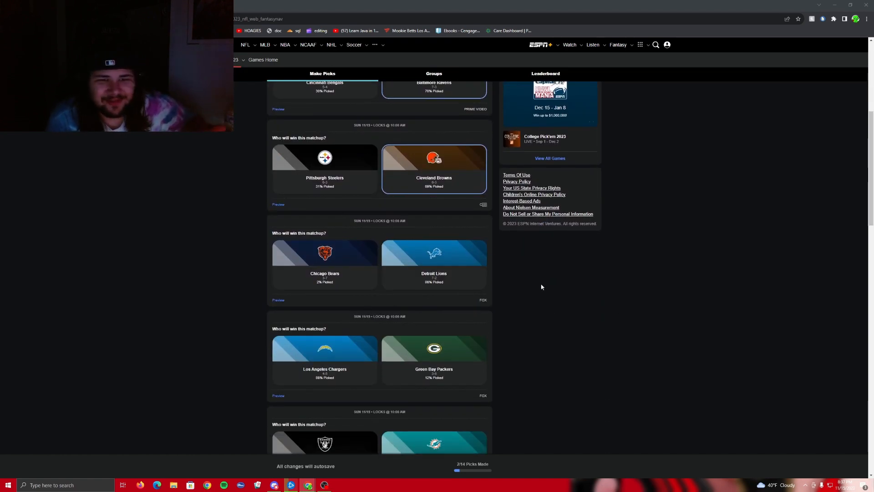
left_click(433, 262)
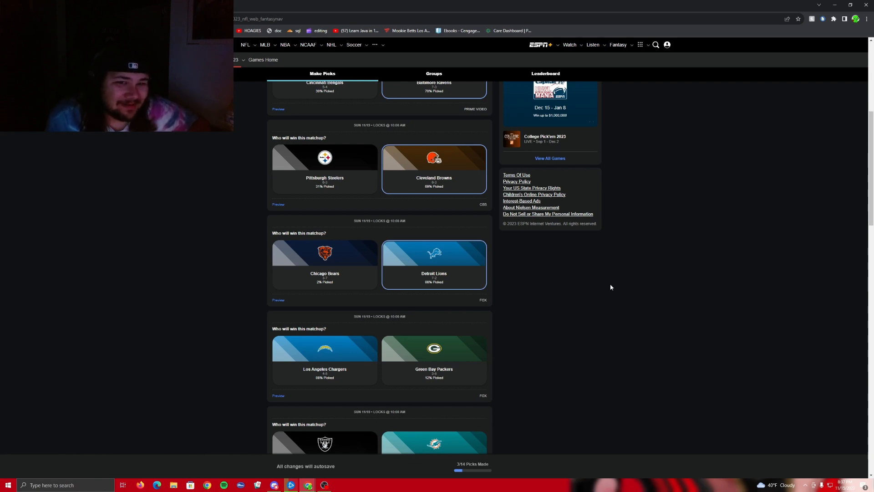
mouse_move(518, 275)
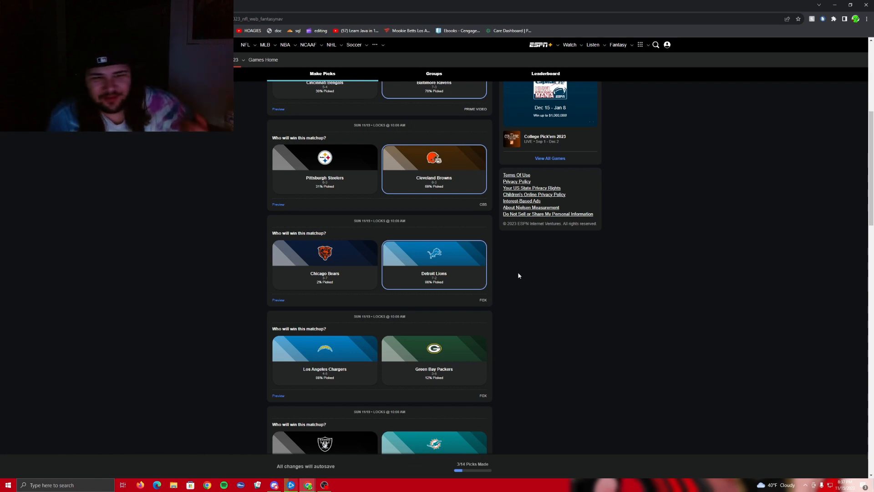
mouse_move(336, 357)
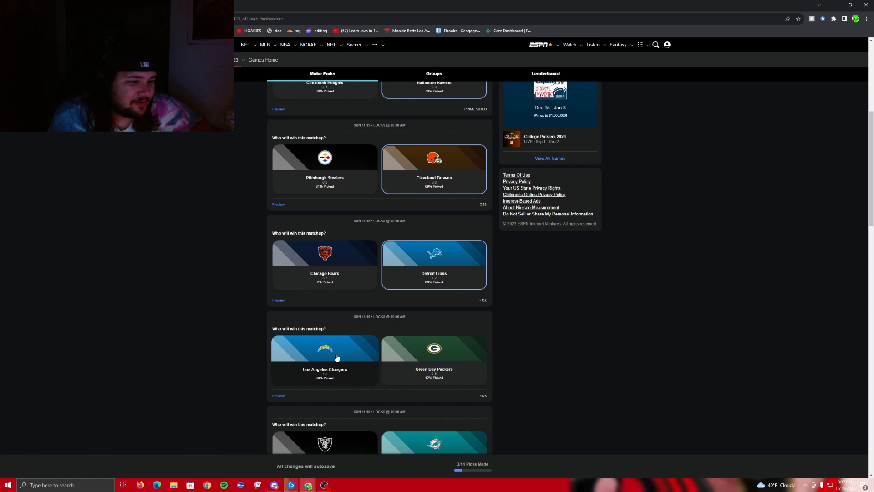
left_click(324, 359)
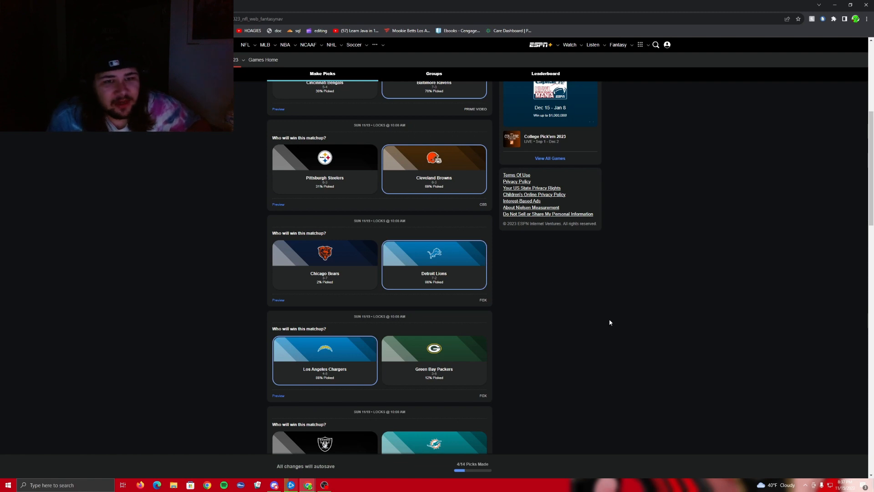
mouse_move(589, 329)
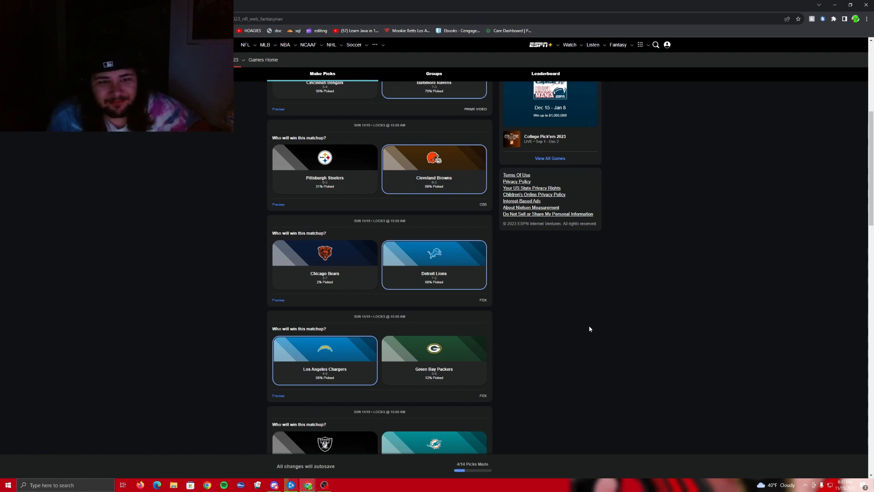
scroll("down", 3)
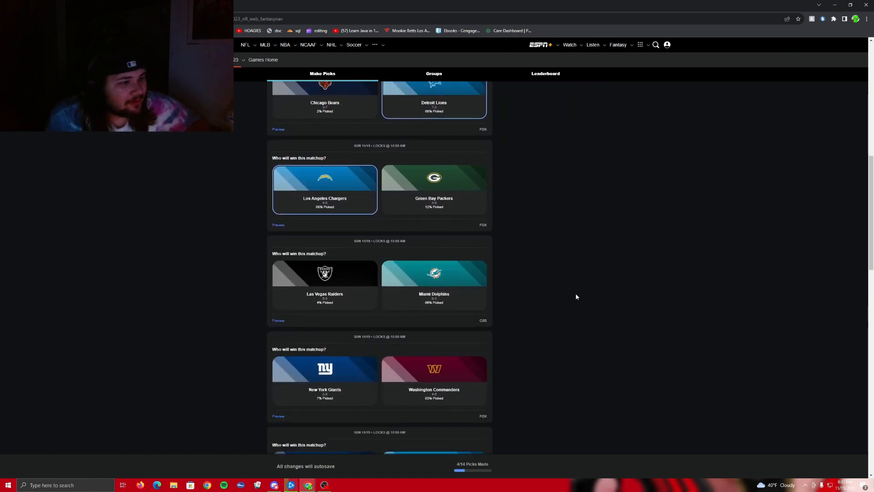
left_click(434, 284)
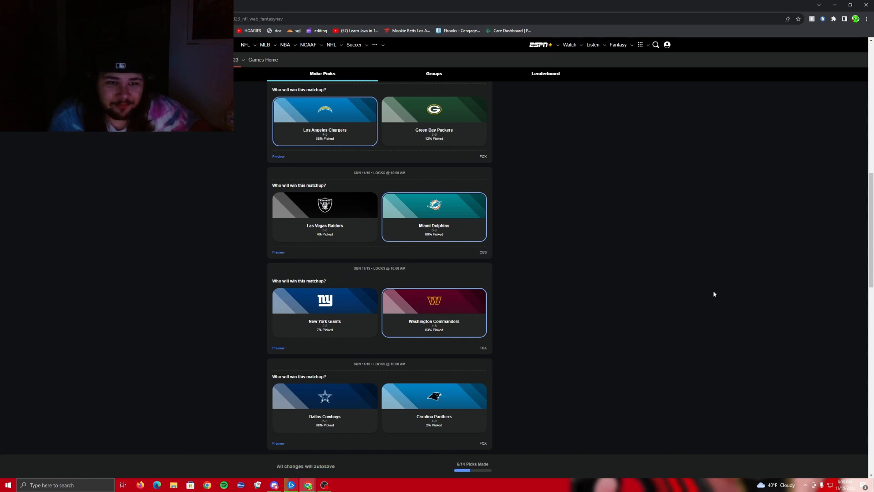
mouse_move(460, 304)
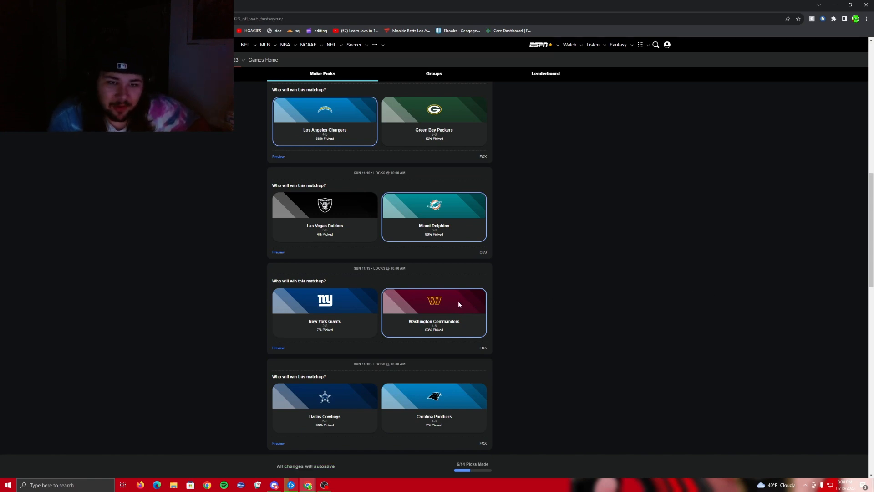
scroll("down", 3)
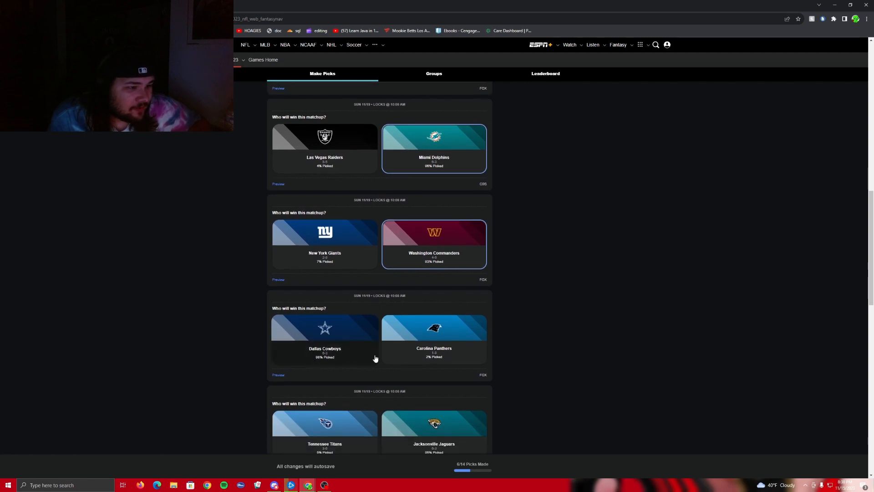
Pick the Cowboys over Carolina, Jaguars over the Titans and Texans over the Cardinals.
left_click(324, 339)
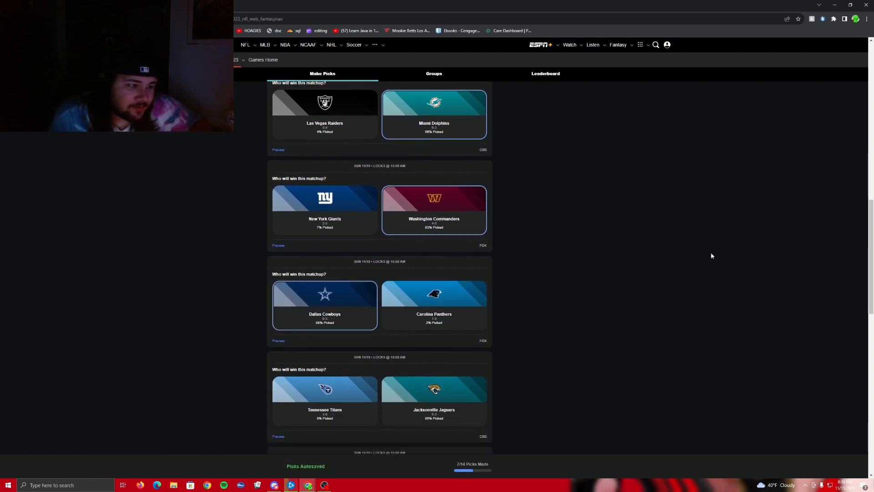
mouse_move(420, 306)
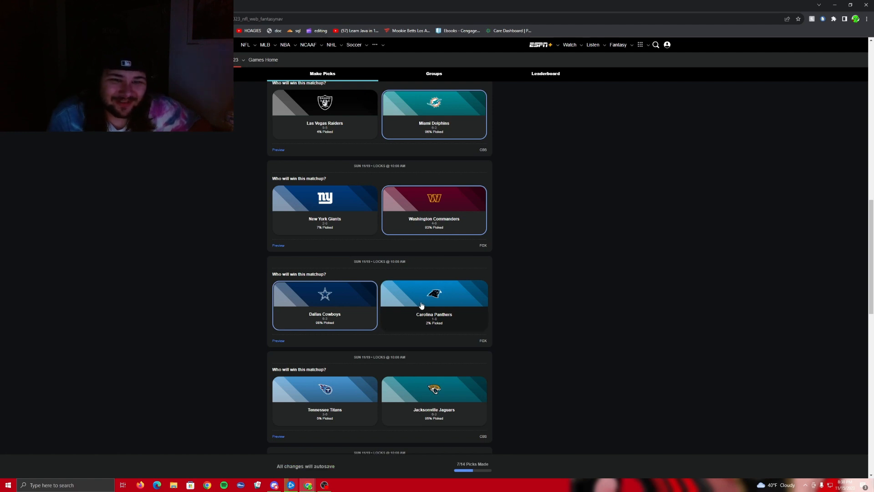
scroll("down", 3)
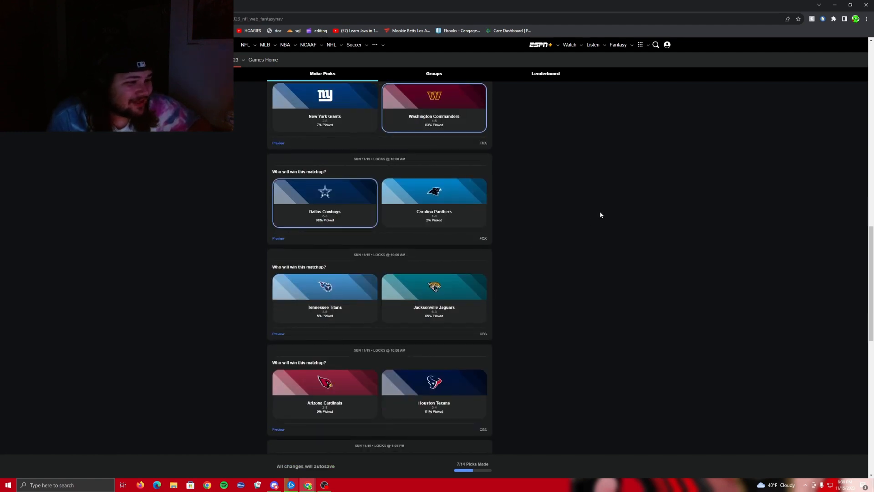
left_click(433, 298)
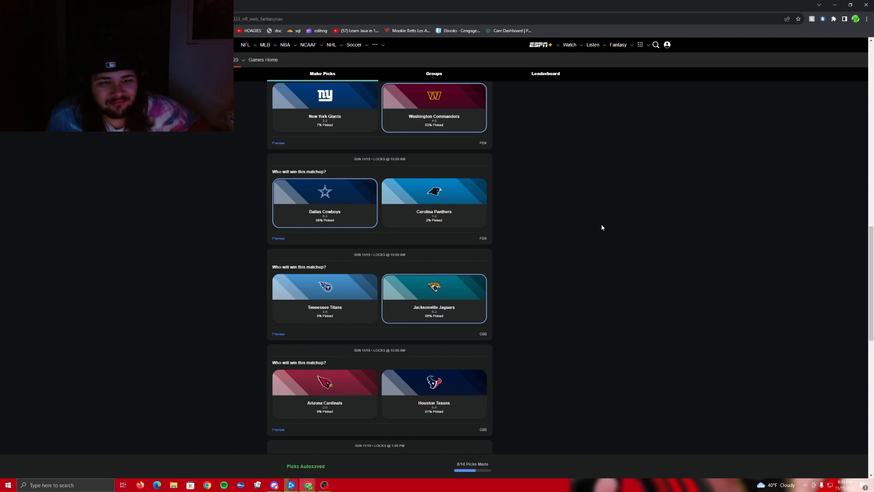
mouse_move(595, 225)
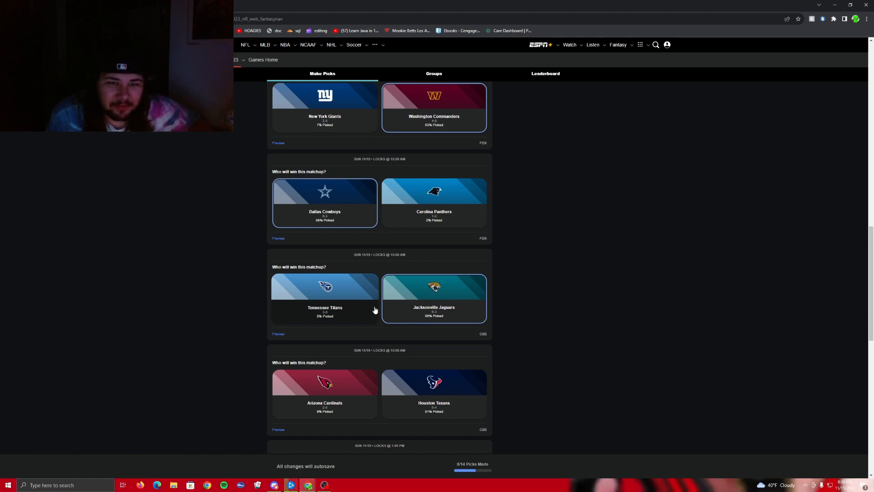
mouse_move(550, 274)
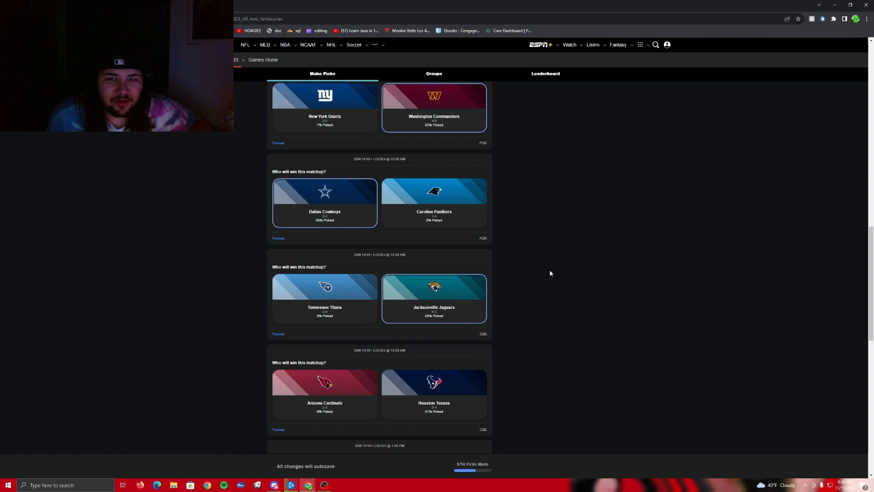
mouse_move(550, 254)
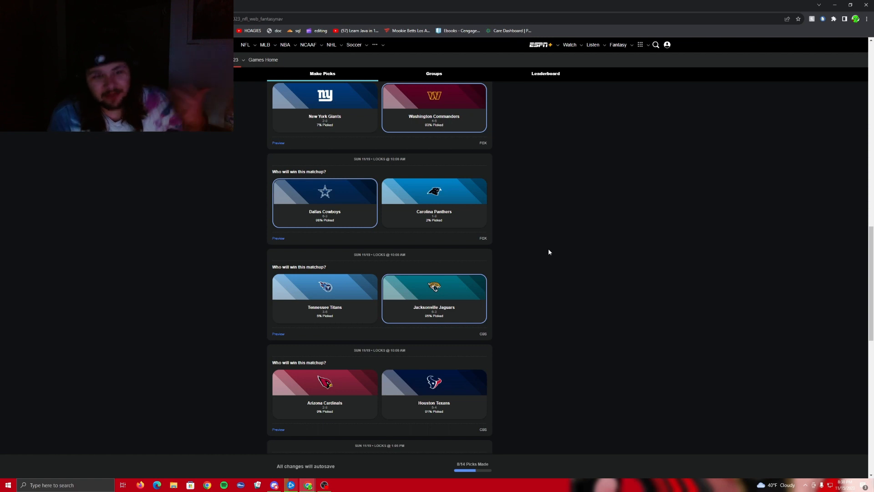
mouse_move(391, 319)
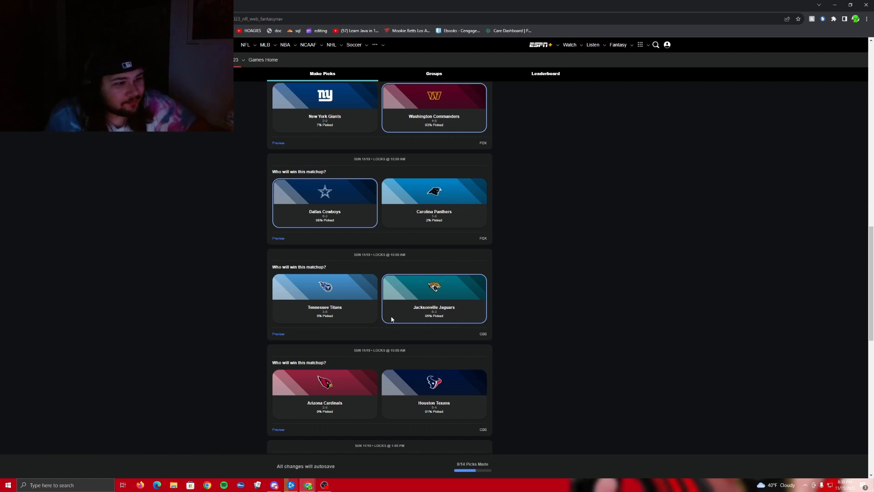
scroll("down", 3)
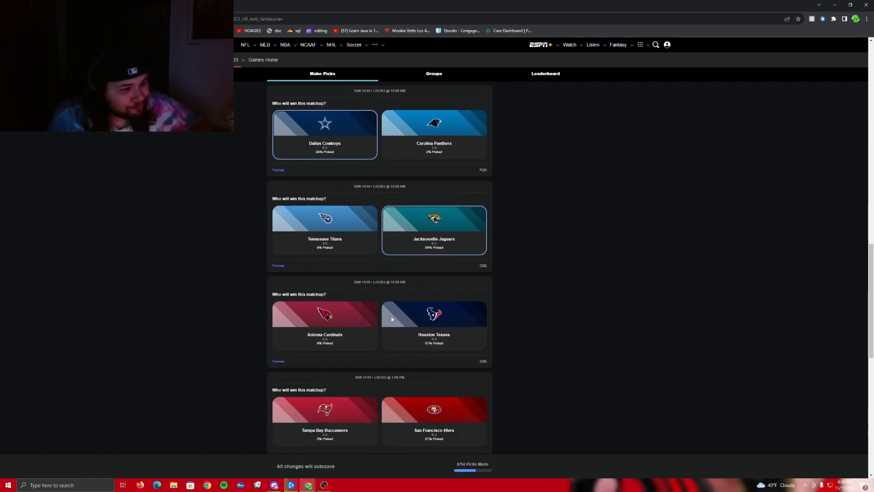
left_click(434, 326)
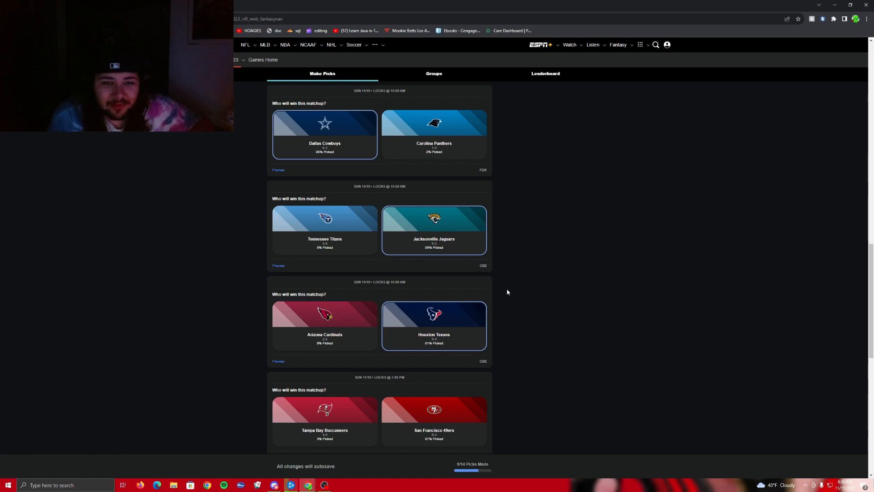
mouse_move(499, 295)
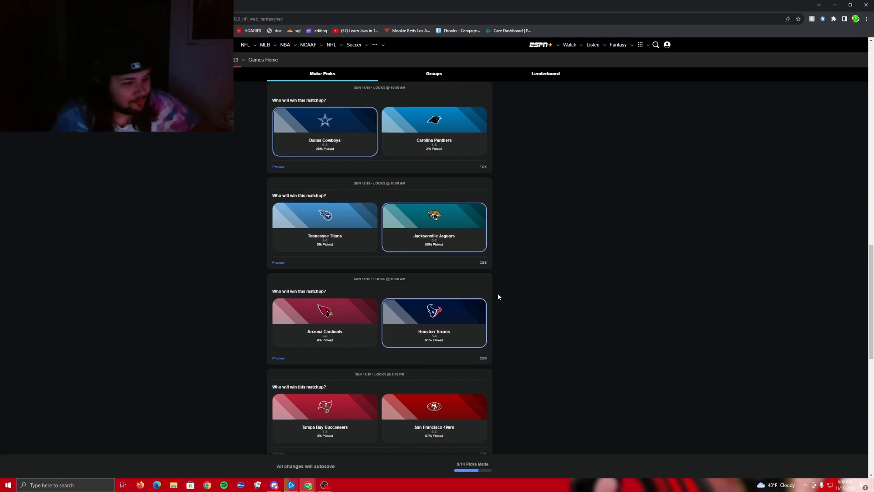
Pick the 49ers over Tampa Bay, Jets over the Bills and Seahawks over the Rams.
scroll("down", 3)
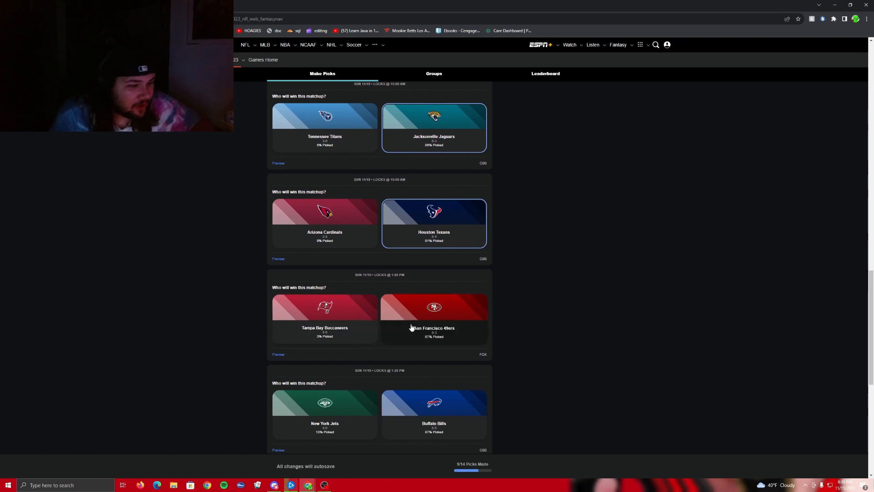
left_click(434, 318)
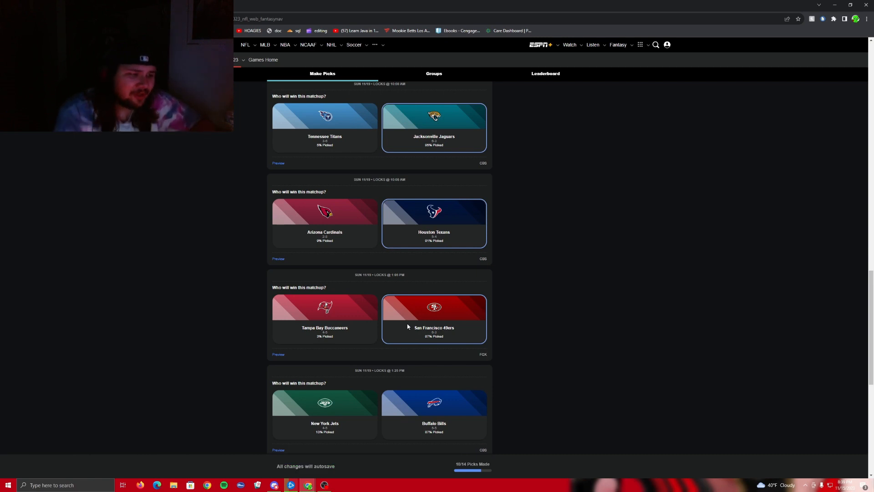
left_click(324, 318)
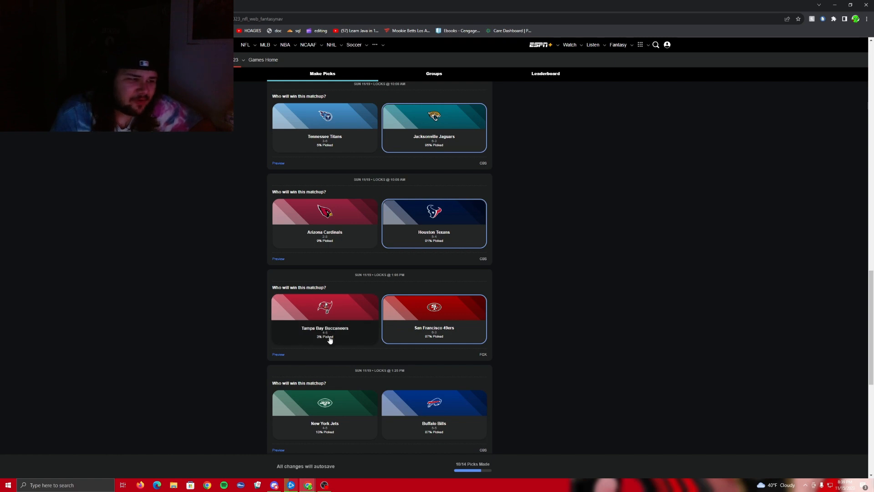
mouse_move(610, 295)
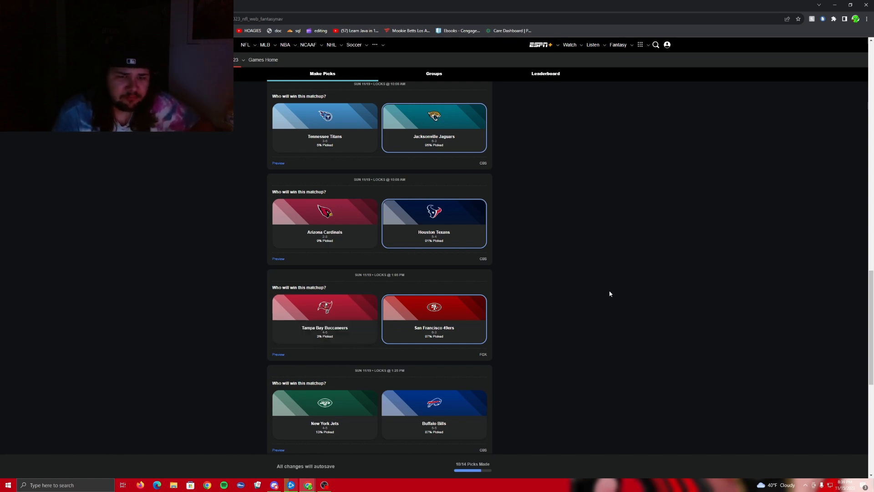
scroll("down", 3)
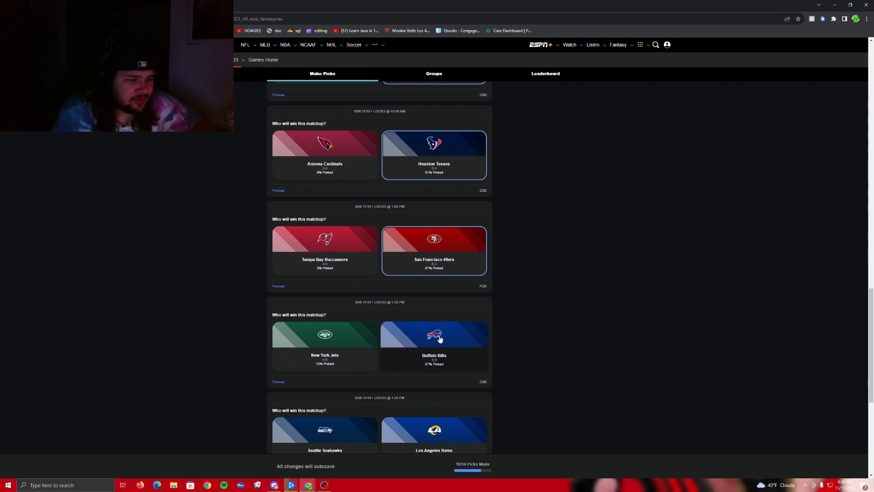
left_click(324, 347)
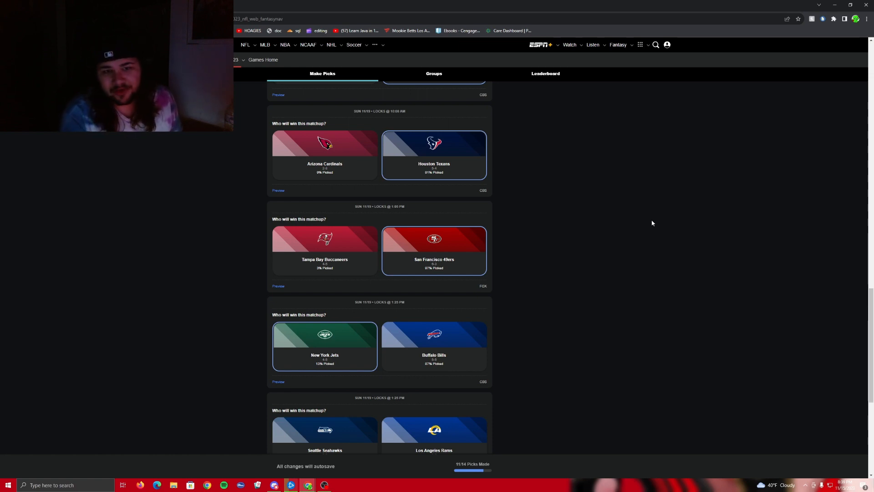
scroll("down", 3)
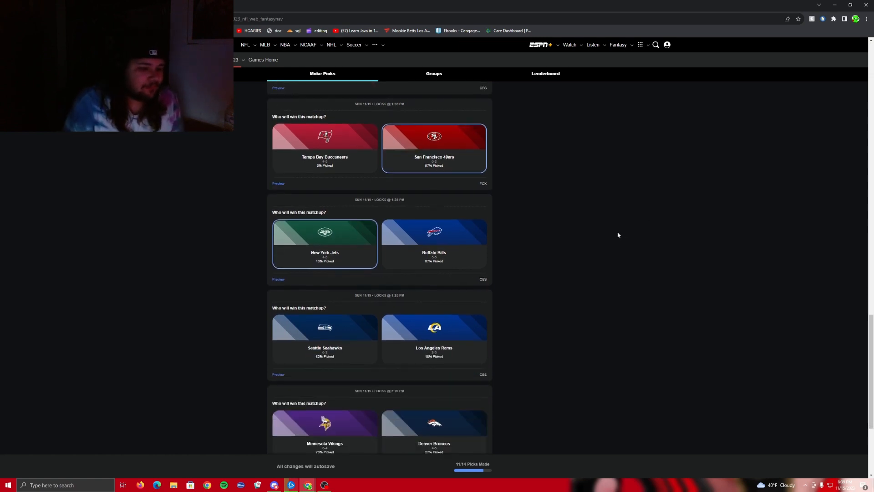
left_click(324, 339)
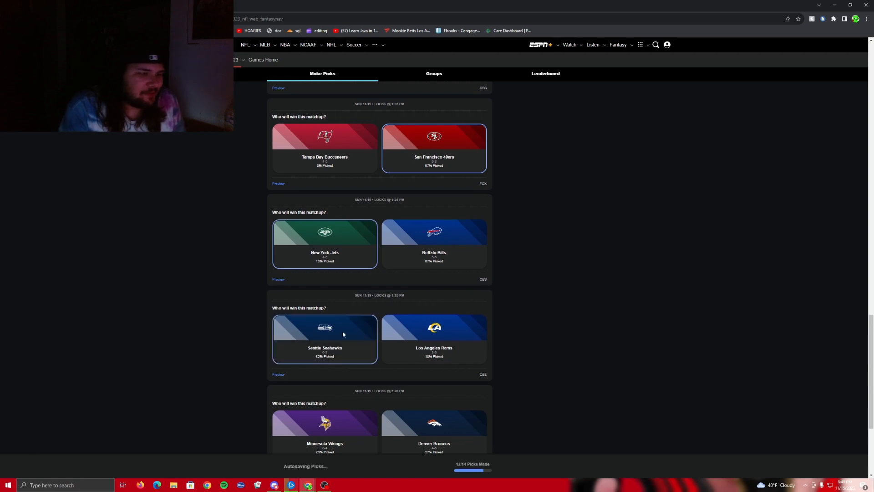
mouse_move(630, 257)
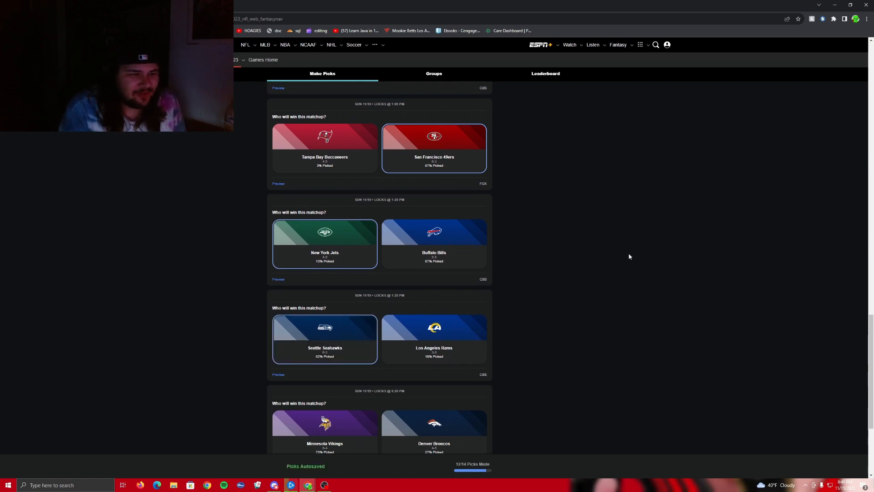
mouse_move(607, 255)
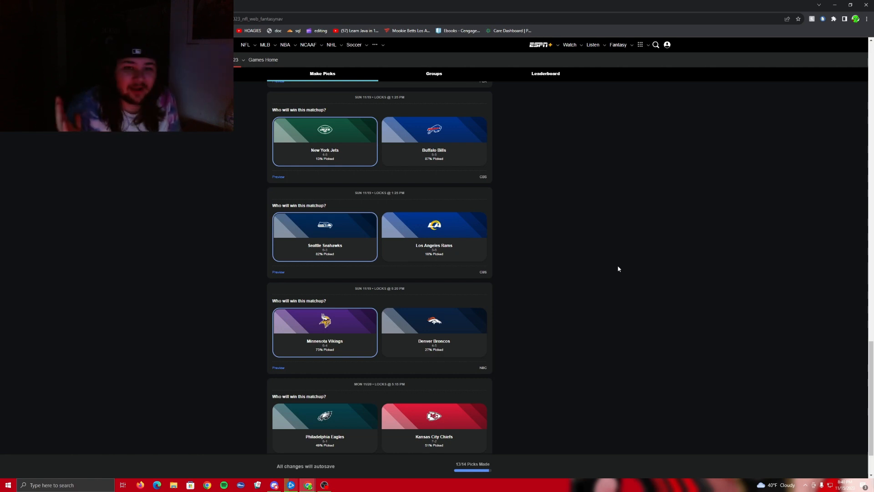
Pick the Eagles over Kansas City and enter 42 total points as the Eagles v. Chiefs tiebreaker.
scroll("down", 3)
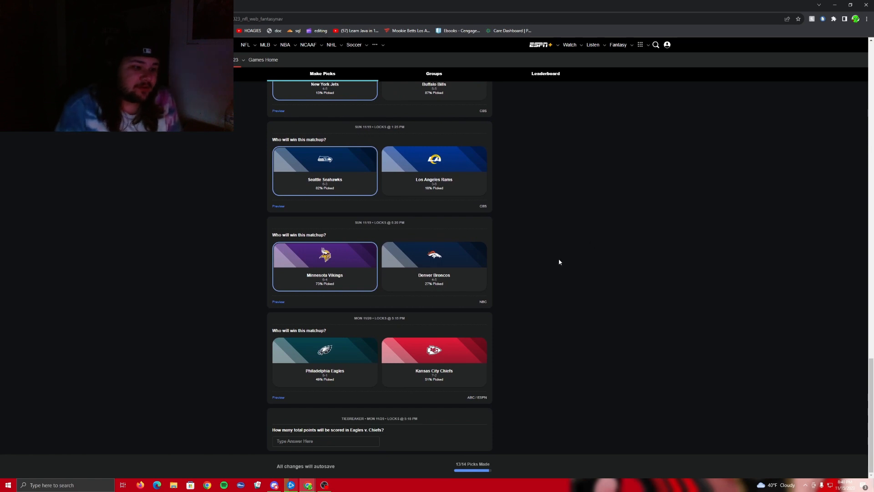
mouse_move(469, 326)
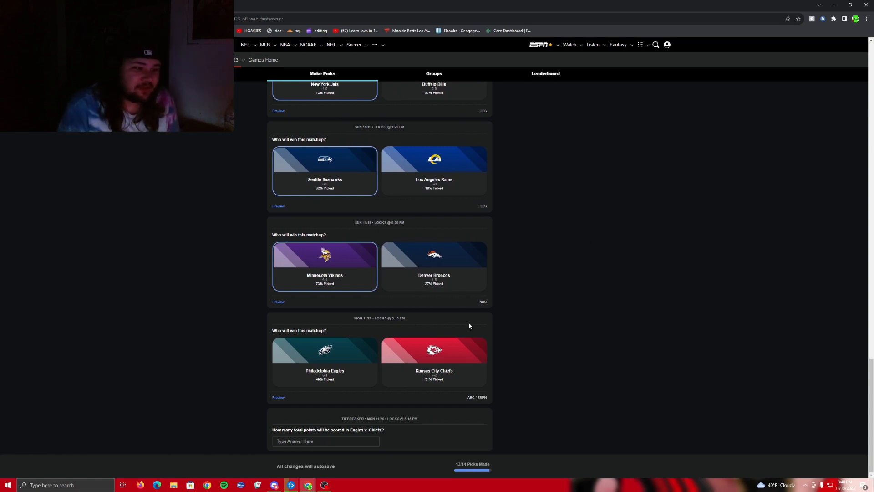
mouse_move(473, 324)
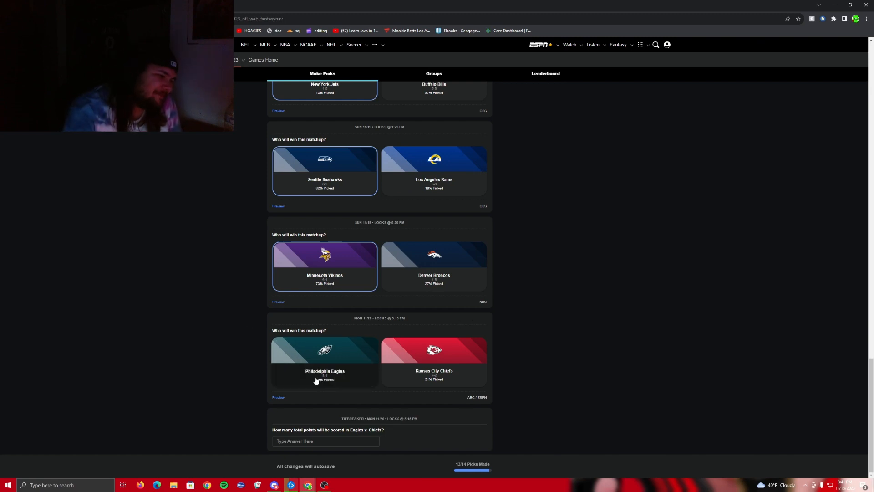
left_click(324, 361)
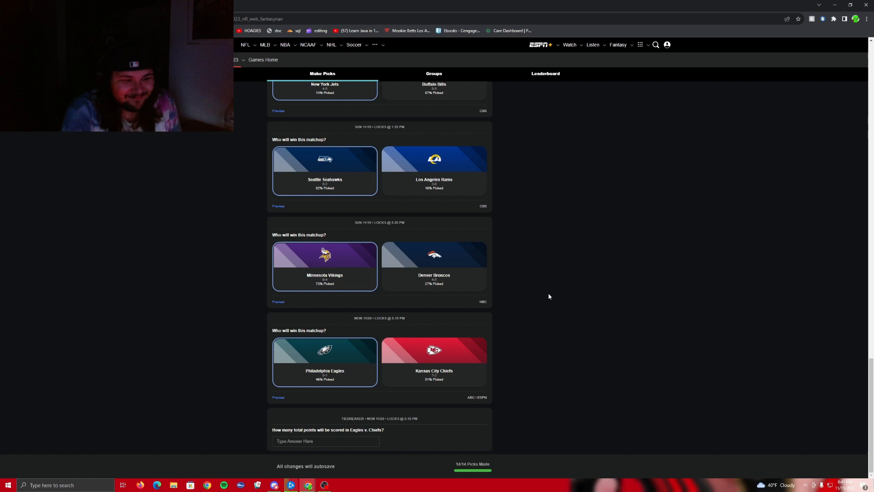
mouse_move(413, 443)
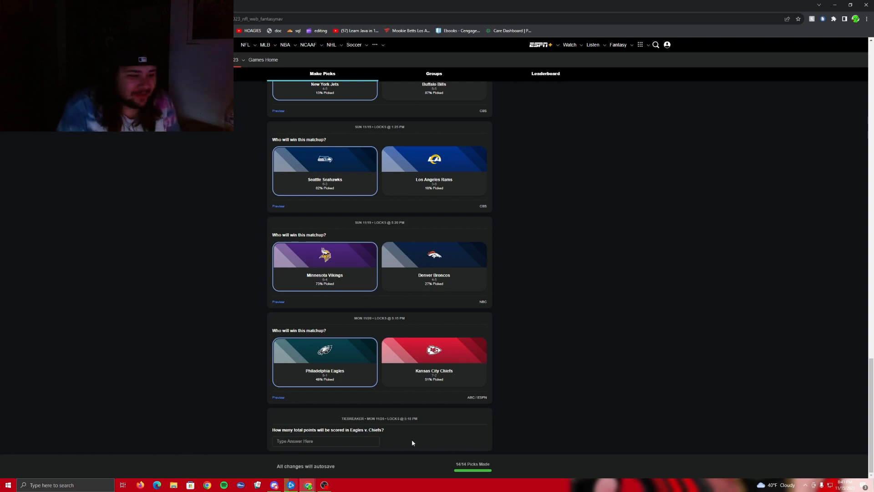
left_click(312, 441)
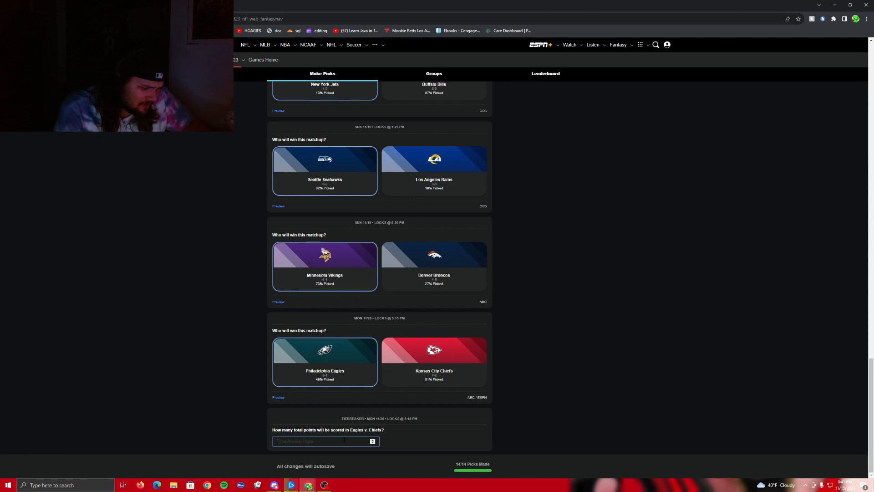
type("42")
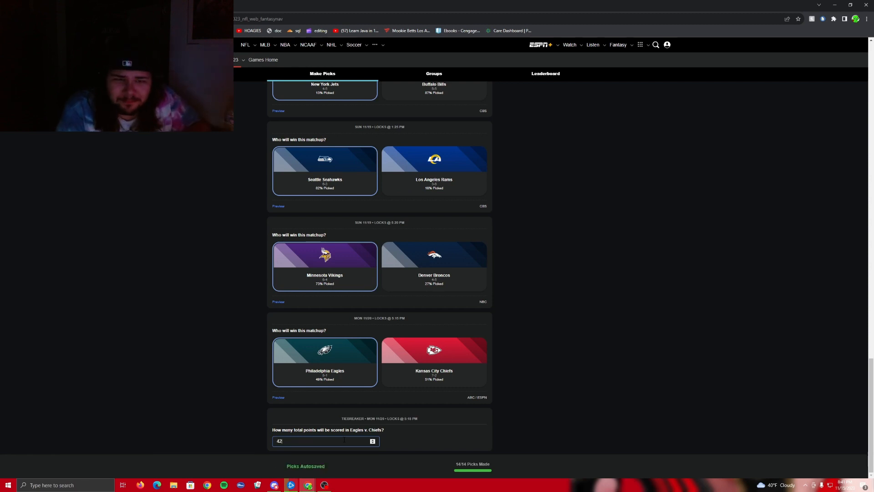
mouse_move(804, 354)
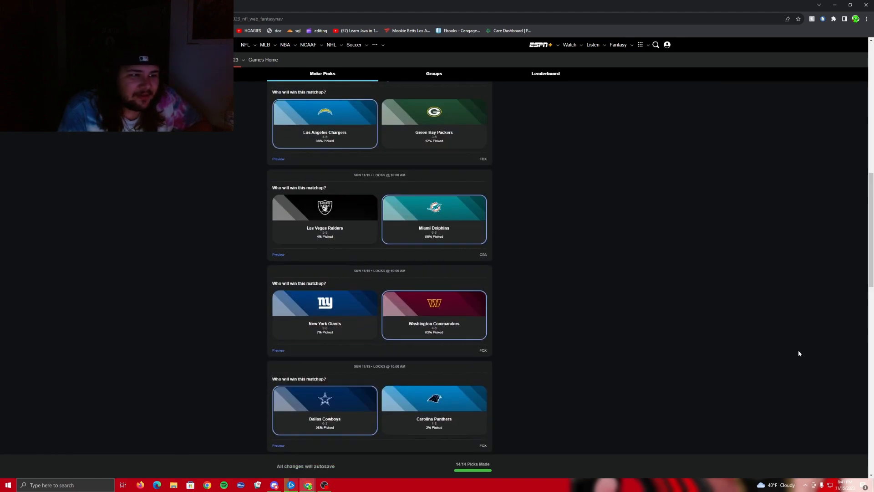
Leave the picks and go to the big man team under Fantasy Football 2023 from the Fantasy menu.
scroll("up", 3)
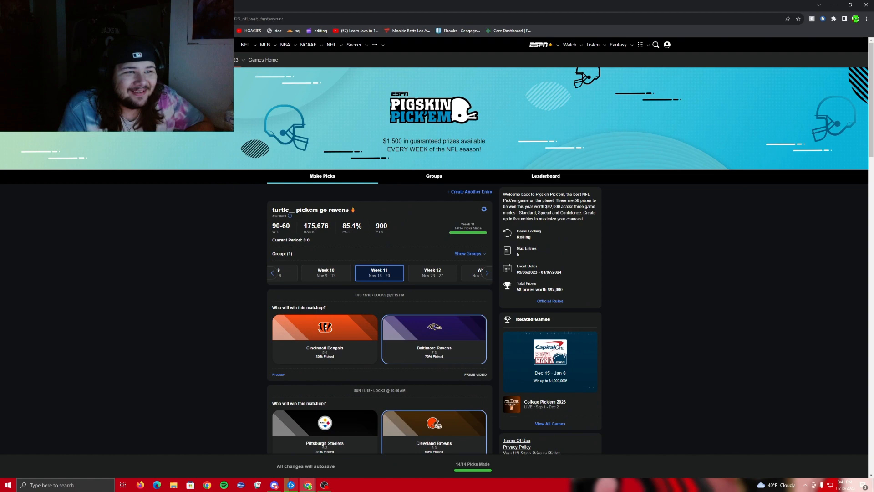
left_click(618, 45)
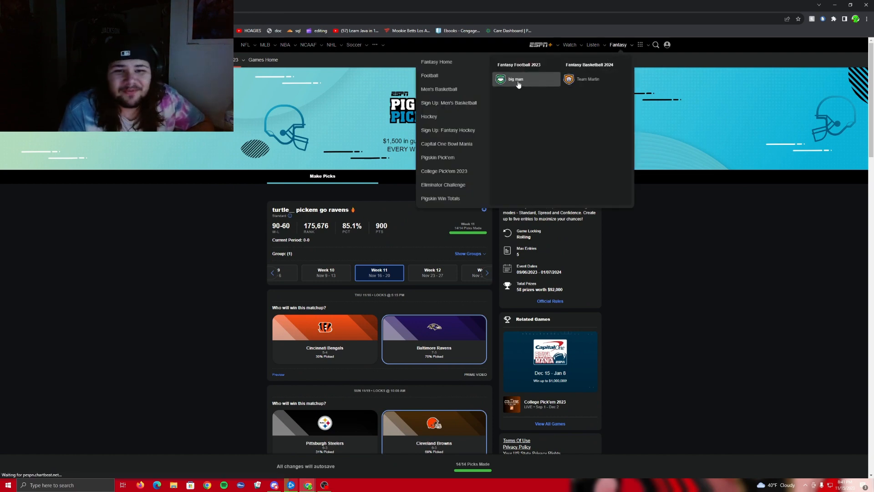
left_click(515, 79)
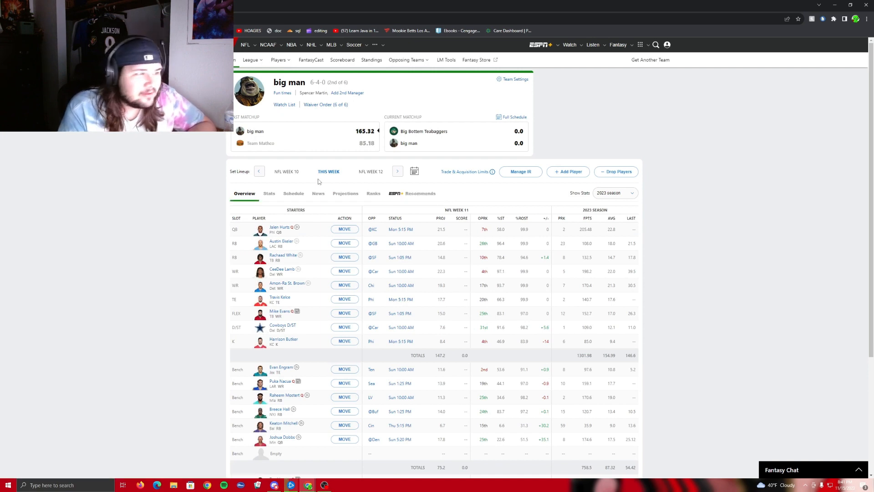
Review the NFL Week 10 lineup results, browse Jalen Hurts's player card, then bring up the fantasy teams list.
left_click(287, 171)
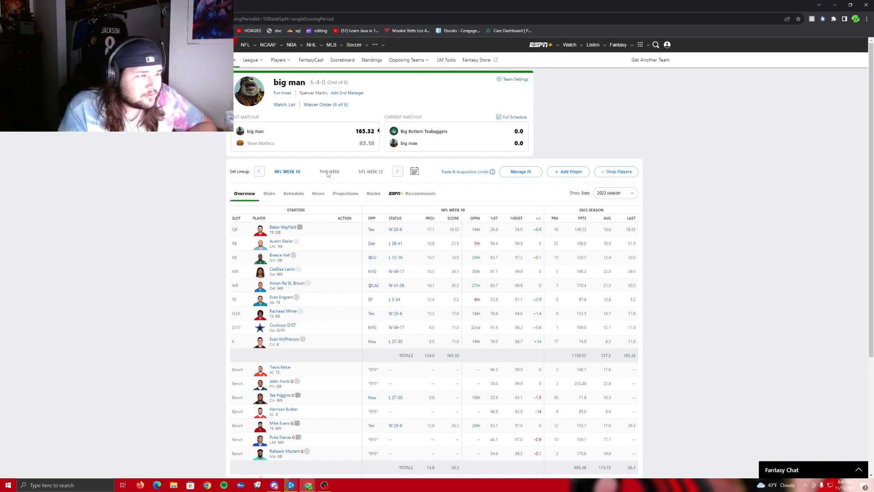
left_click(328, 171)
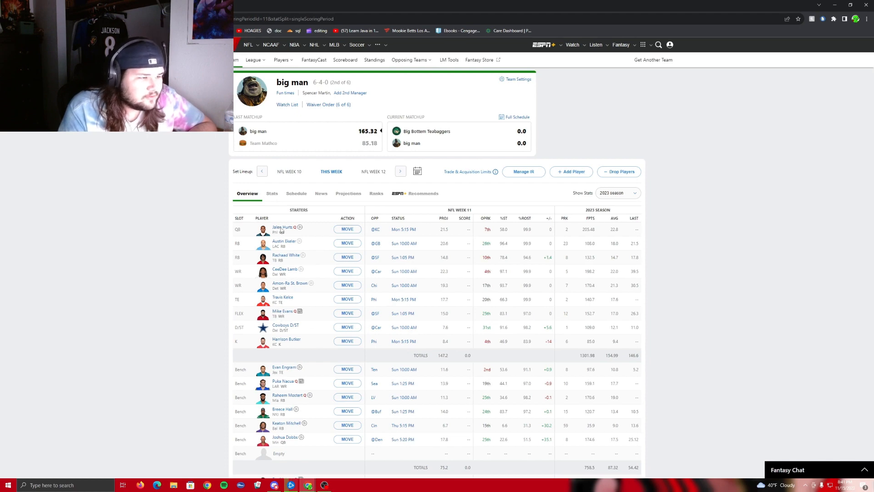
left_click(283, 227)
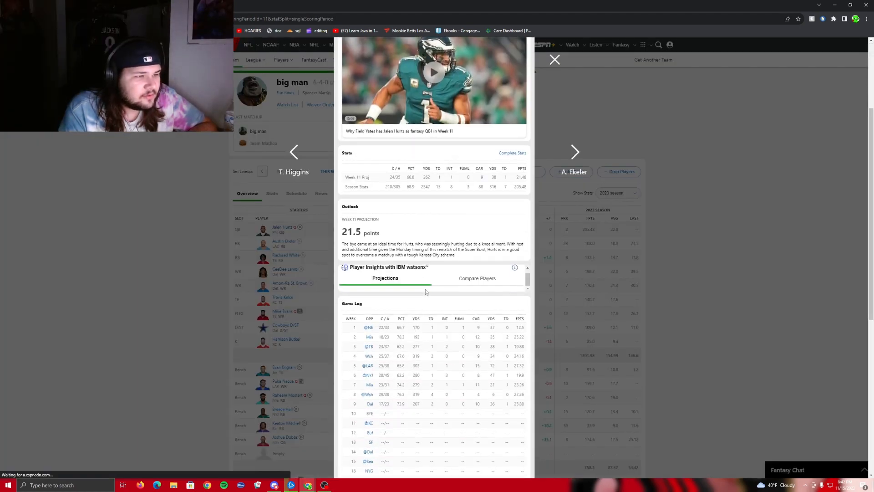
scroll("down", 3)
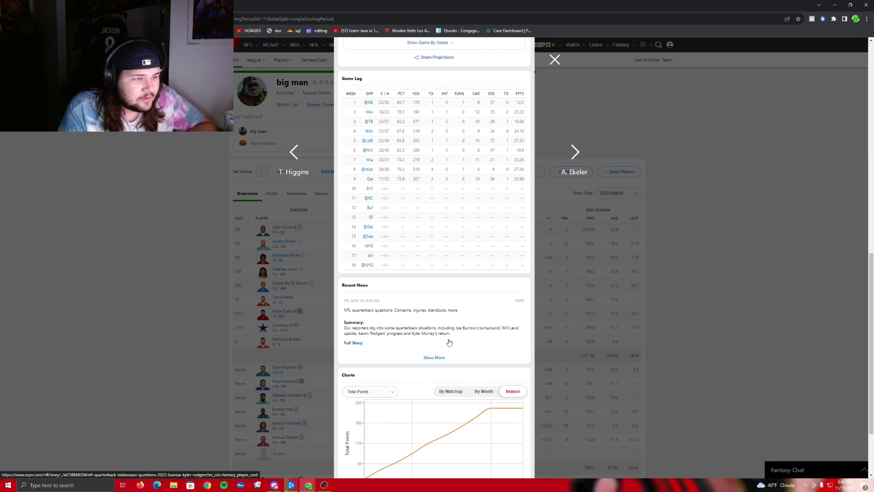
mouse_move(389, 336)
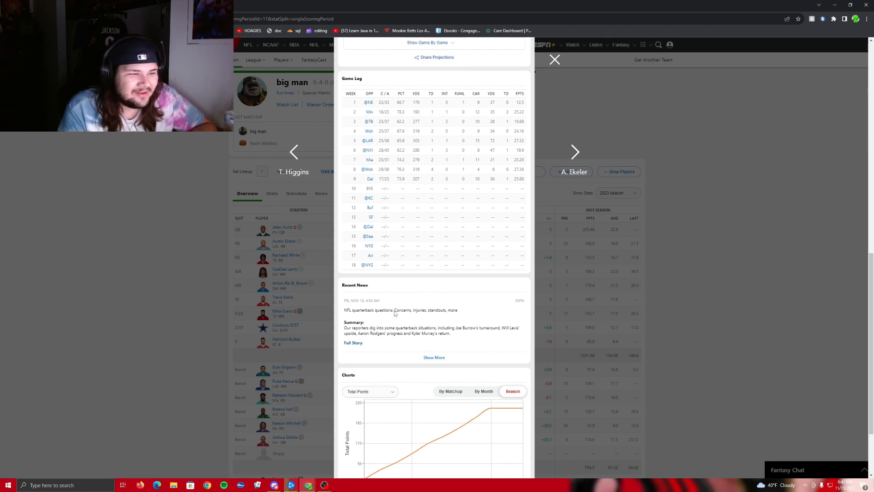
scroll("down", 3)
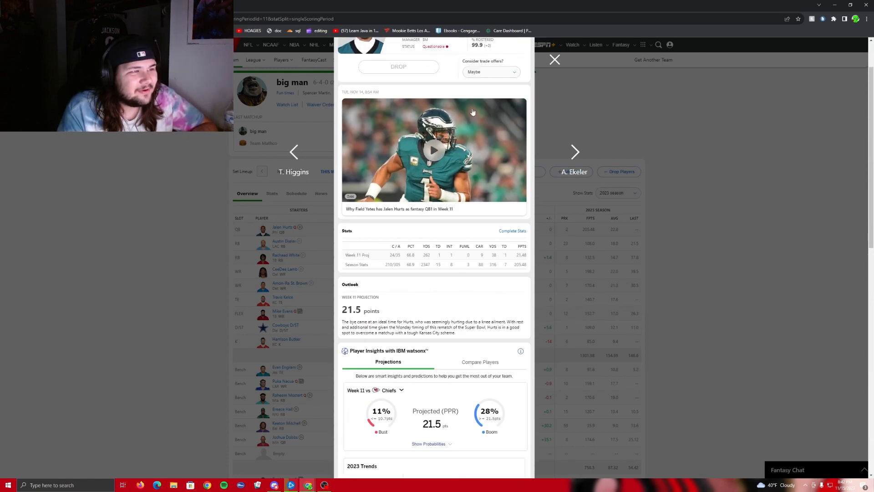
left_click(555, 60)
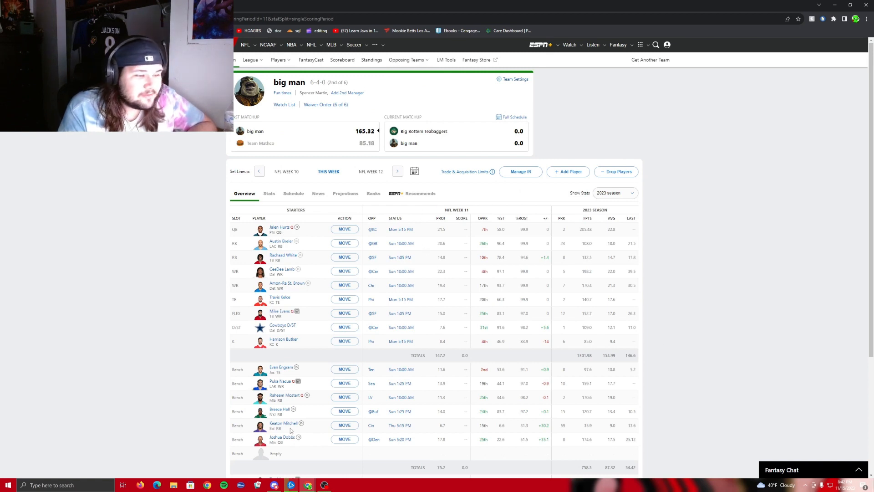
mouse_move(284, 423)
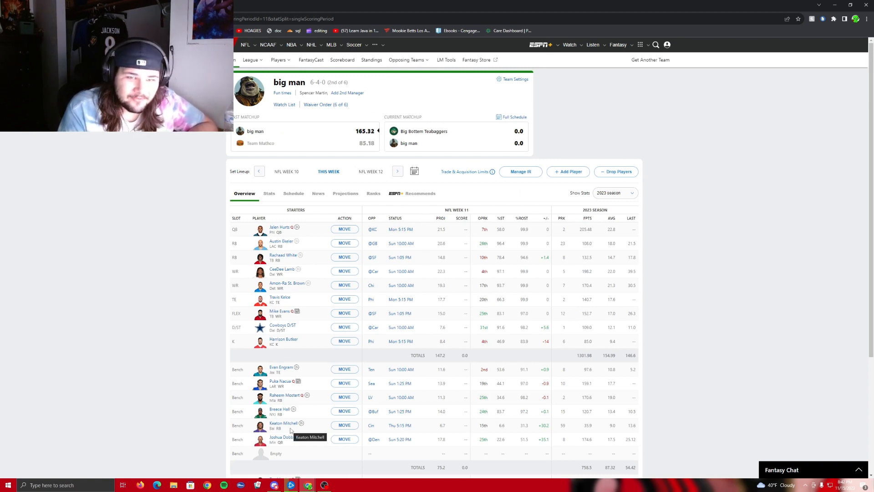
left_click(619, 45)
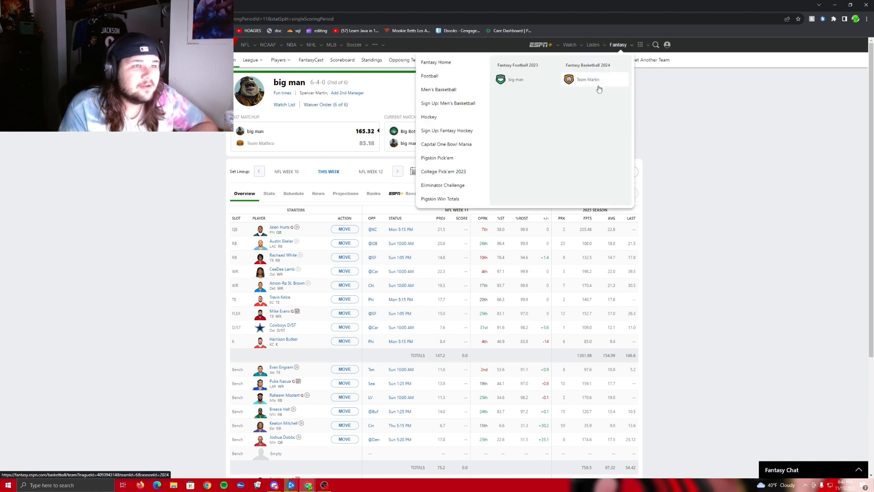
Go to the Fantasy Basketball 2024 team and scroll through the Matchup 4 box scores against Team Mathco.
left_click(587, 80)
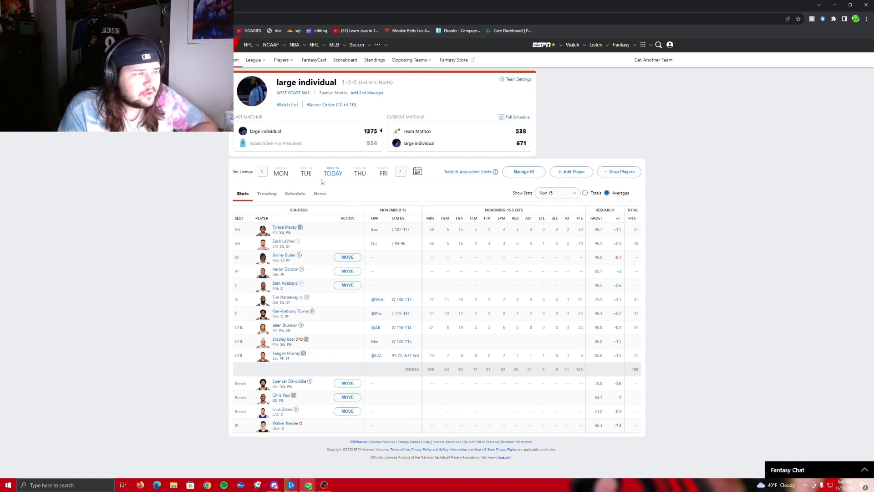
mouse_move(428, 143)
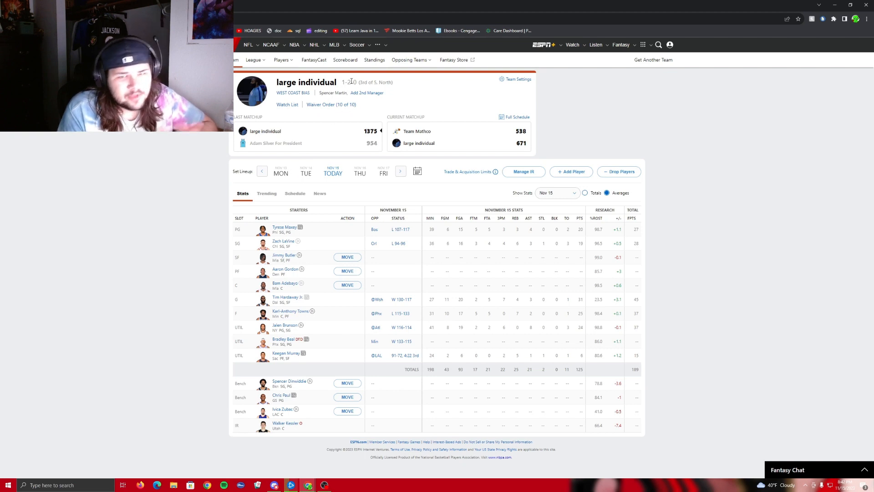
mouse_move(529, 146)
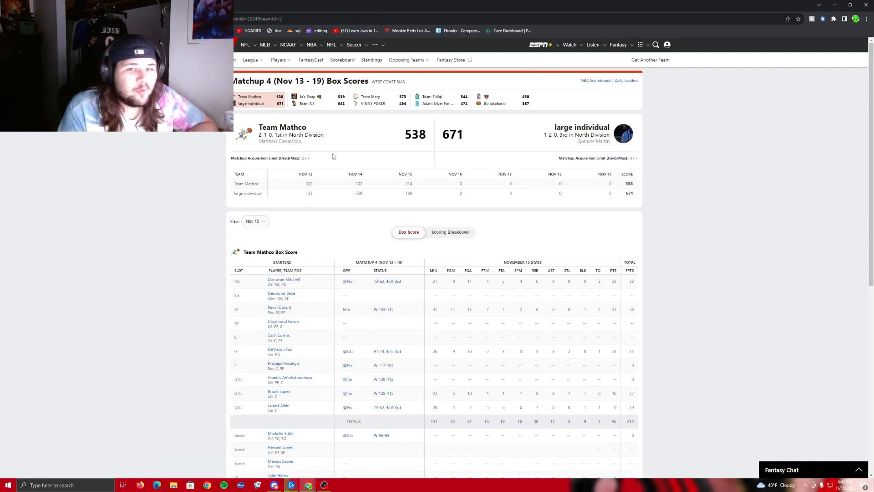
scroll("down", 3)
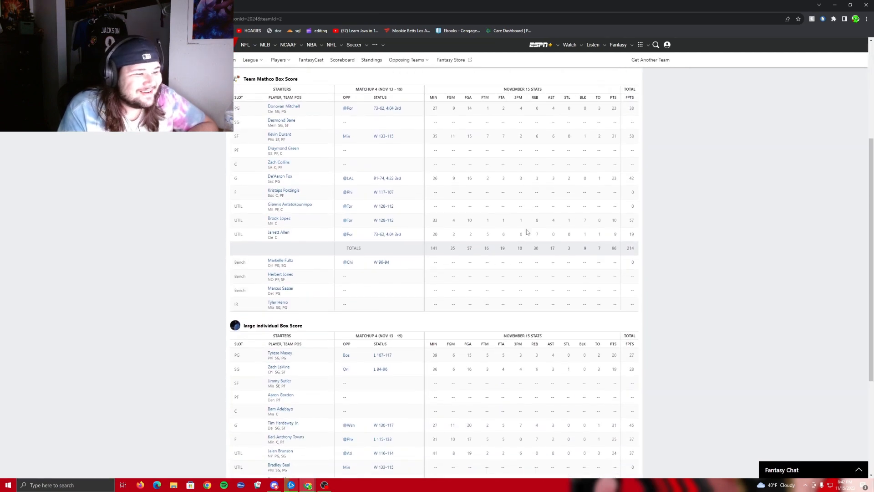
scroll("down", 3)
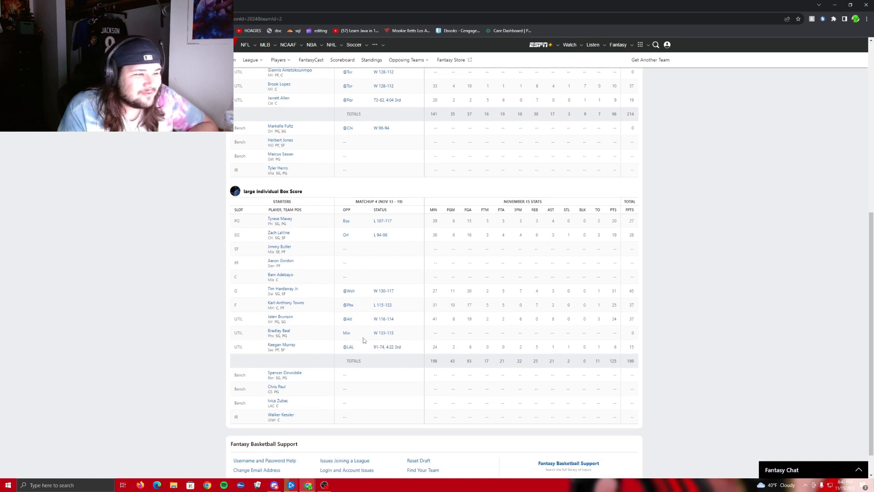
mouse_move(298, 337)
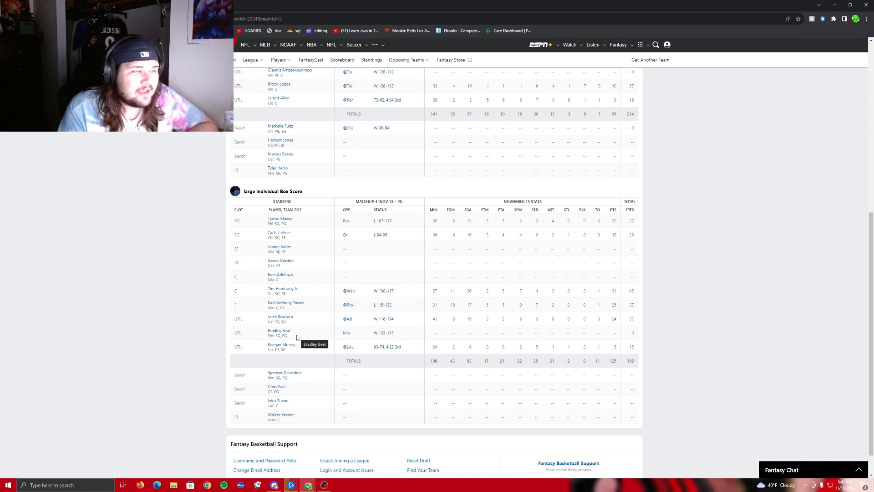
scroll("up", 3)
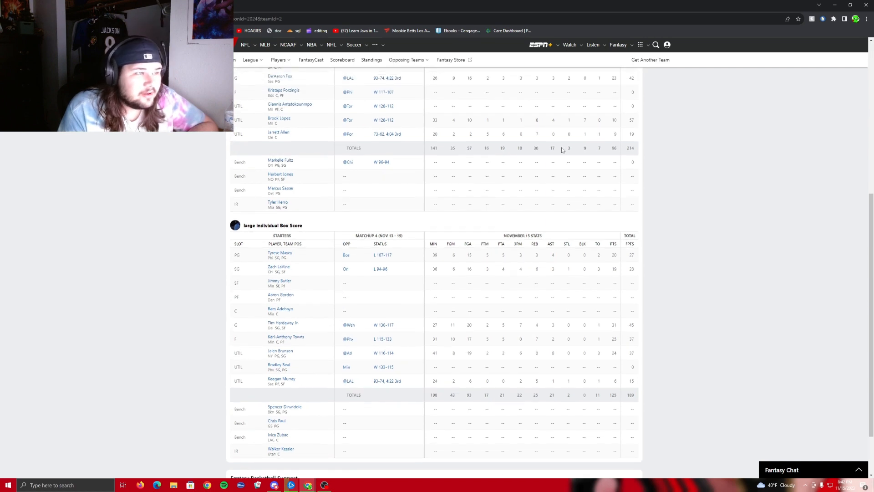
mouse_move(582, 134)
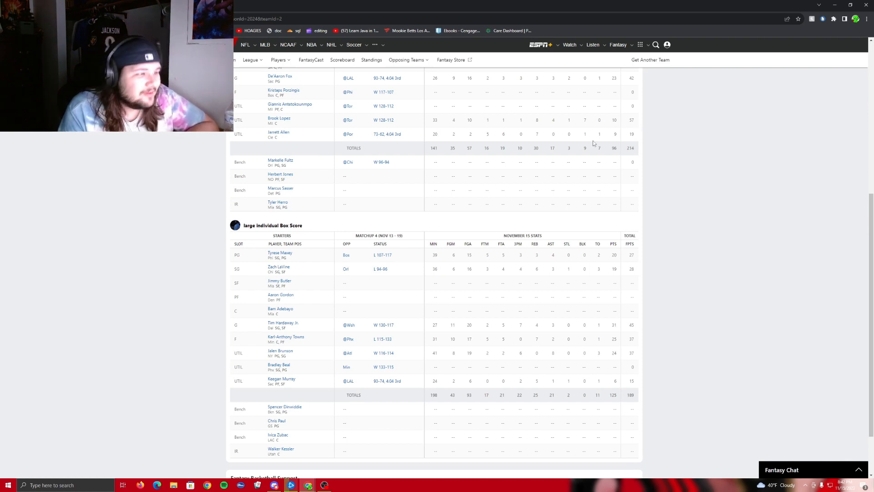
left_click(312, 45)
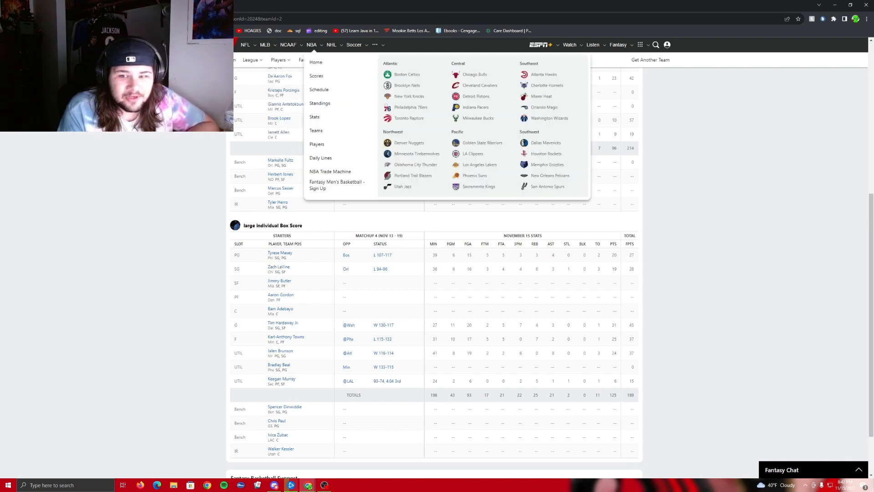